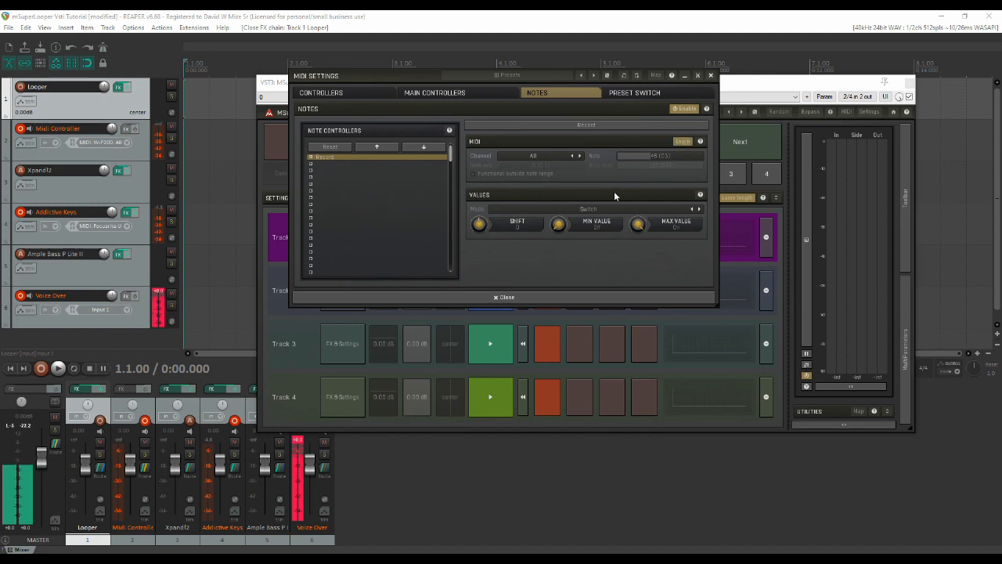
mouse_move(602, 189)
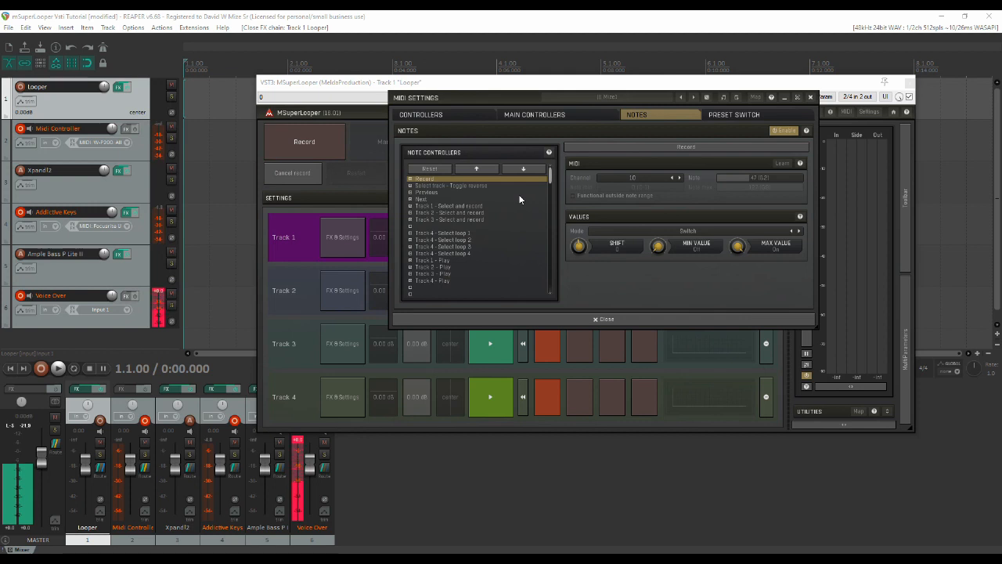
left_click(426, 198)
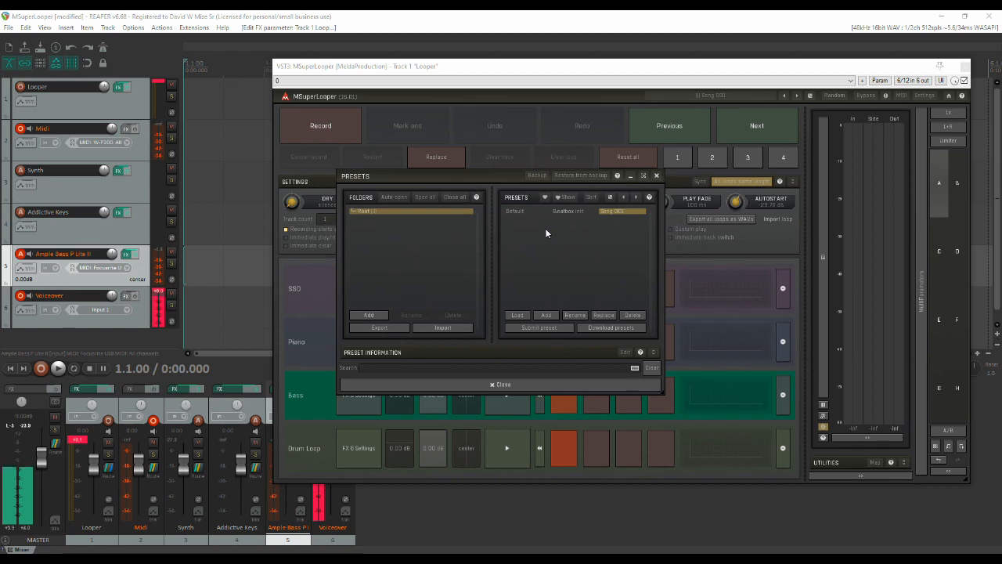
- Bring up the MSuperLooper Presets window showing its folders and saved presets
left_click(499, 384)
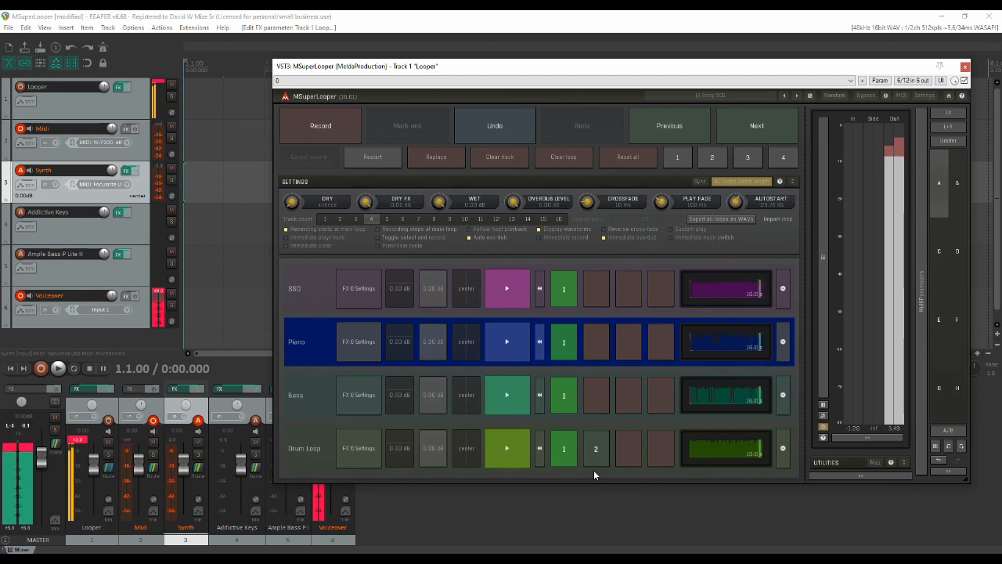
- Trigger loop playback on the SSO, Piano, Bass and Drum Loop tracks
left_click(627, 157)
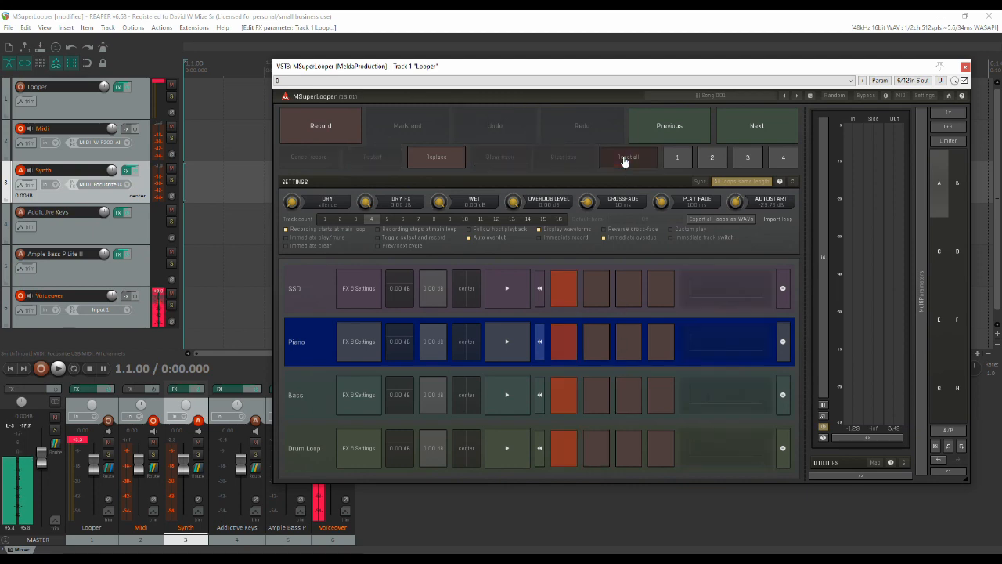